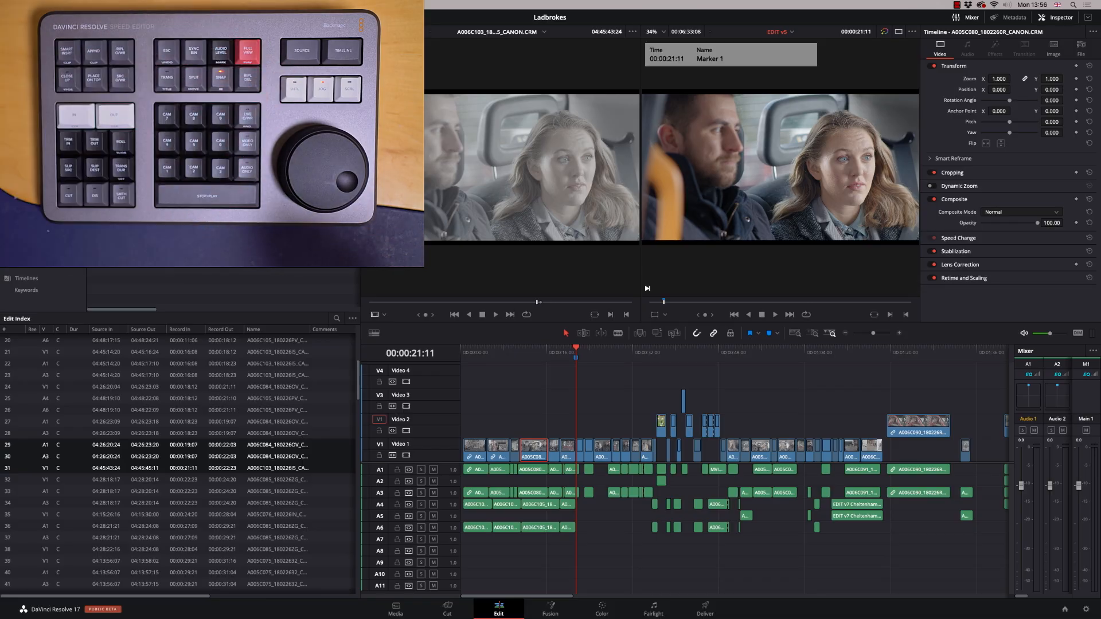
- Show Marker 1 at 00:00:21:11 on the Cut page timeline and play through it
click(446, 609)
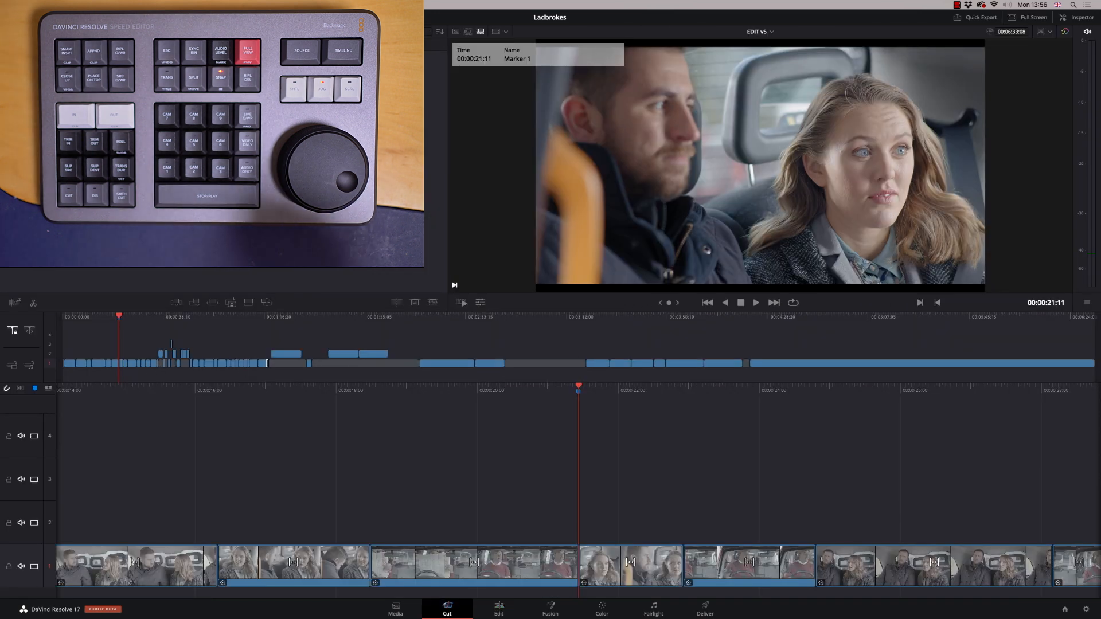
click(756, 303)
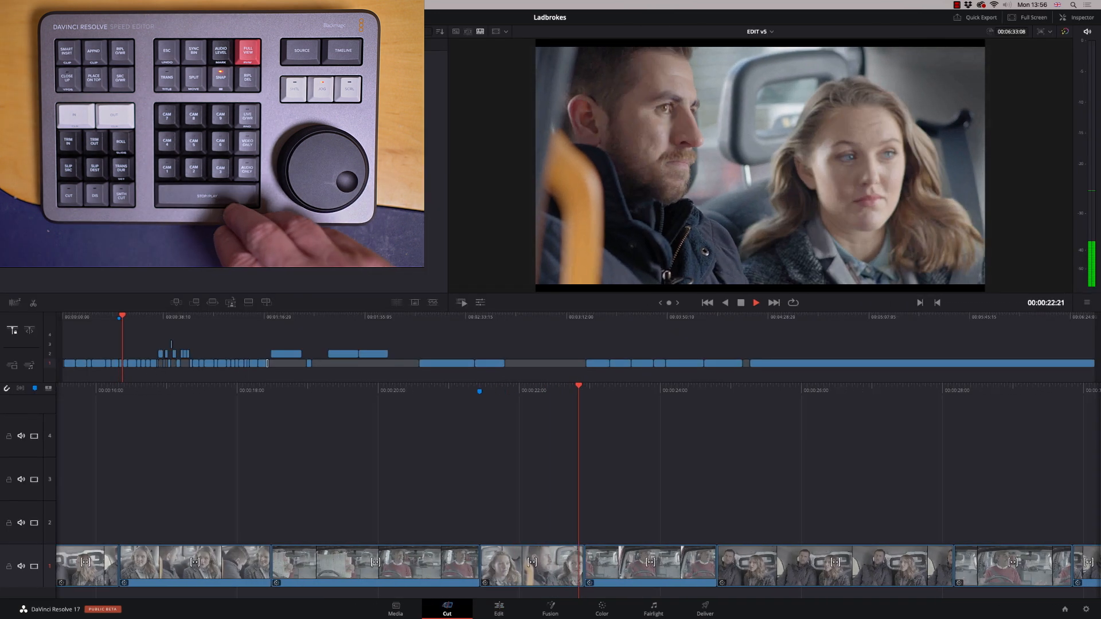